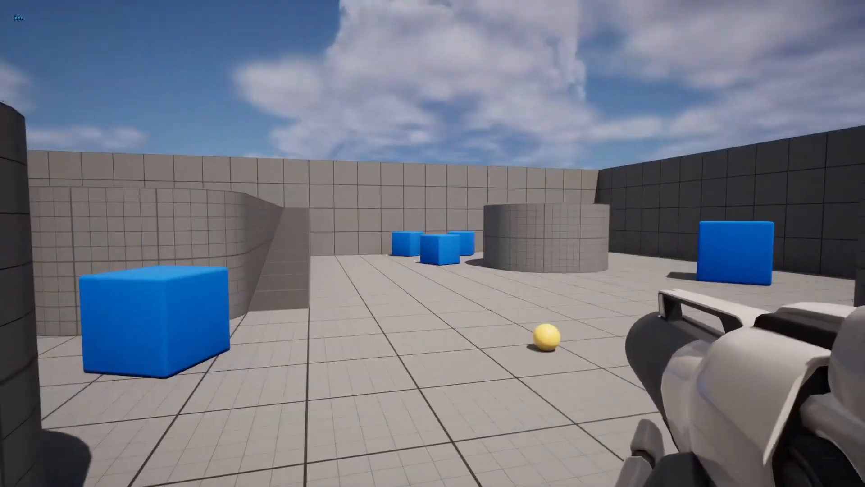
# Step: Stop Play In Editor and open BP_FirstPersonCharacter from the Blueprints folder
pyautogui.press('Escape')
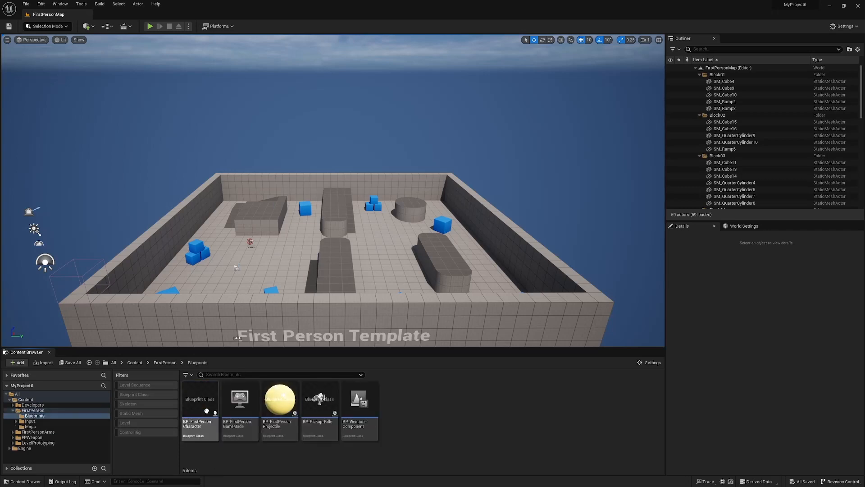
pyautogui.click(199, 403)
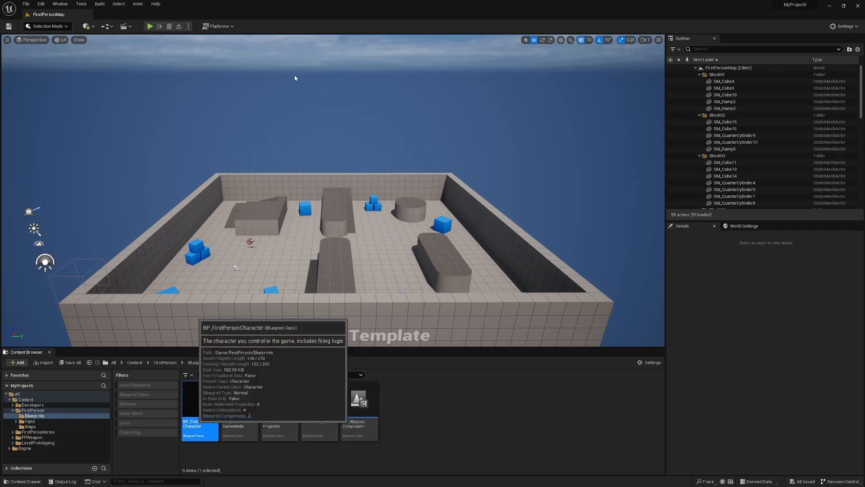
pyautogui.doubleClick(199, 400)
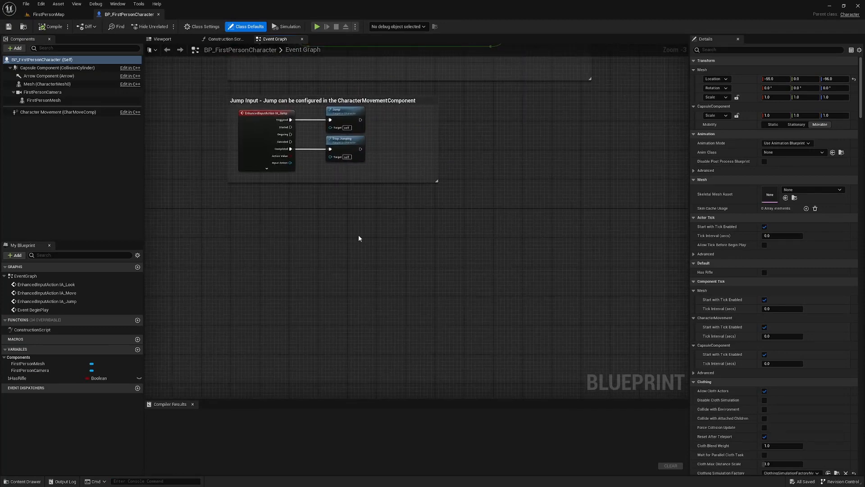
# Step: Add a Right Mouse Button event setting a new Aiming? boolean true on press, false on release
pyautogui.write('right mouse b')
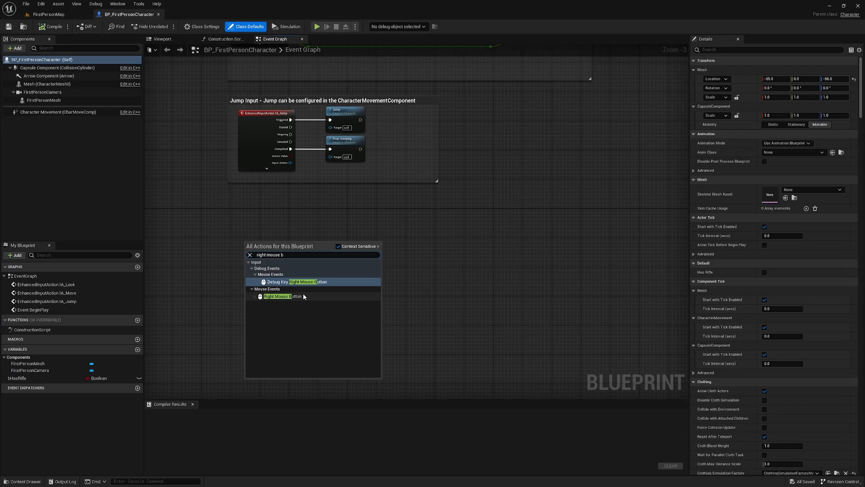
pyautogui.click(281, 296)
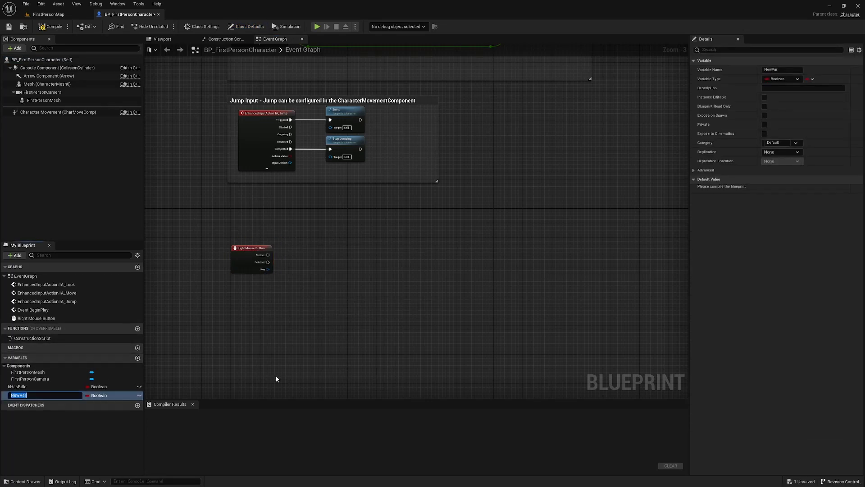
pyautogui.write('Aiming?')
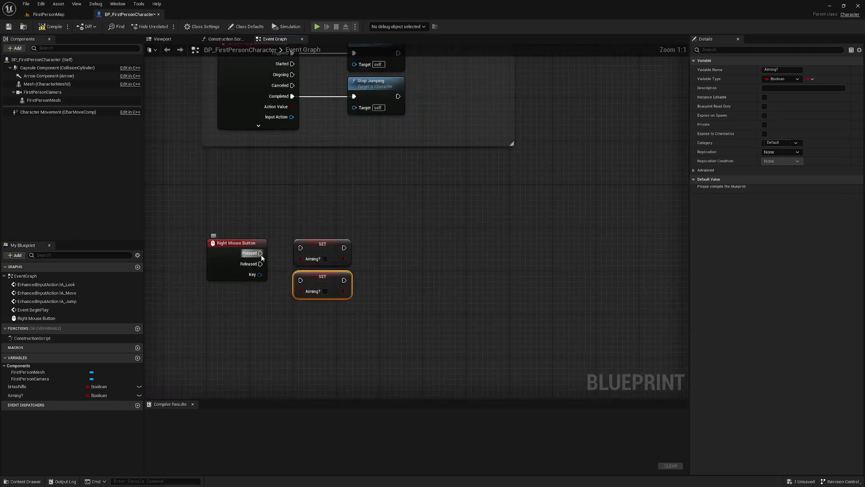
pyautogui.moveTo(261, 253); pyautogui.dragTo(300, 247)
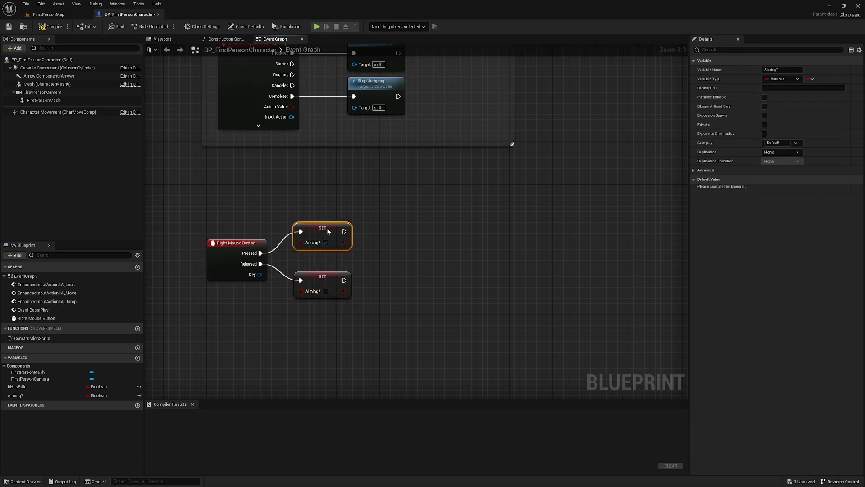
pyautogui.click(57, 112)
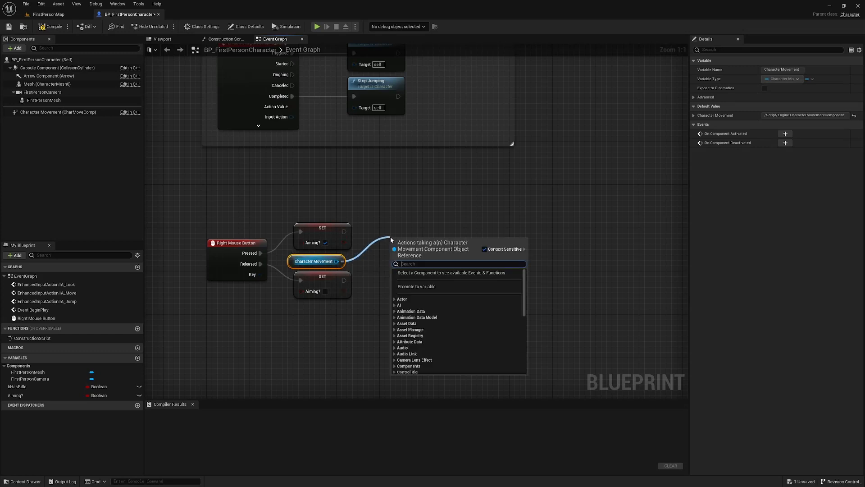
# Step: Add Set Max Walk Speed nodes using 150.0 on press and 600.0 on release, then compile
pyautogui.write('set max wal')
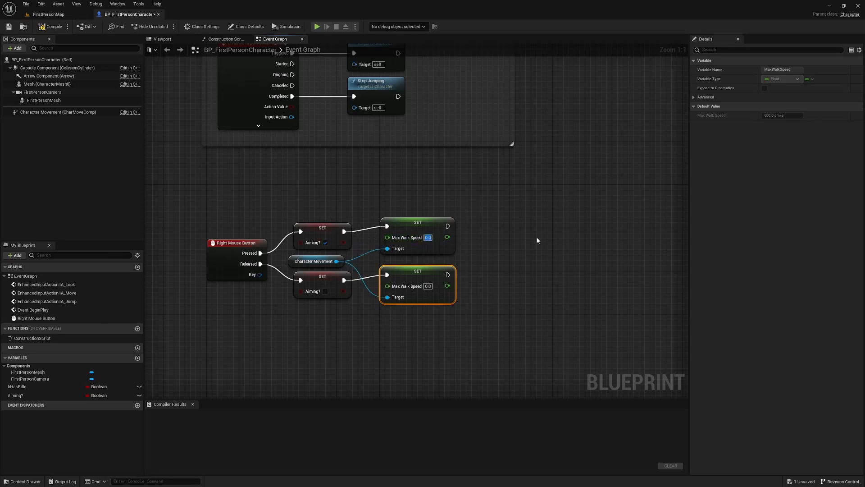
pyautogui.write('150.0')
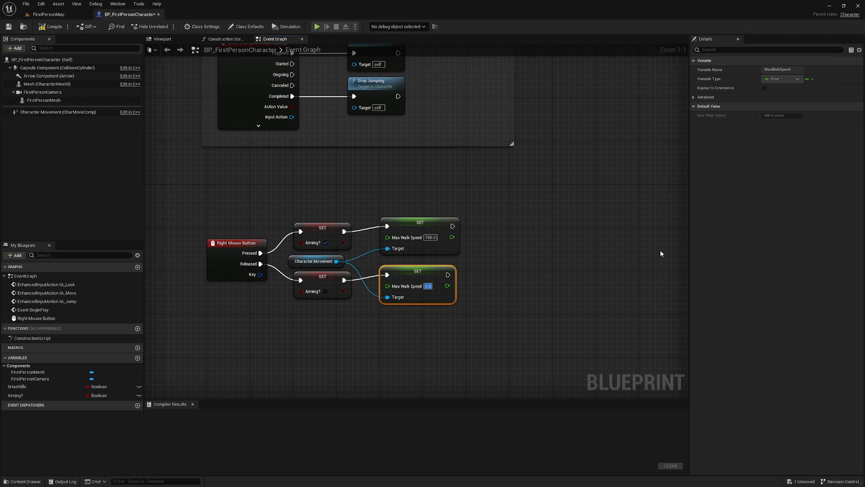
pyautogui.write('600.0')
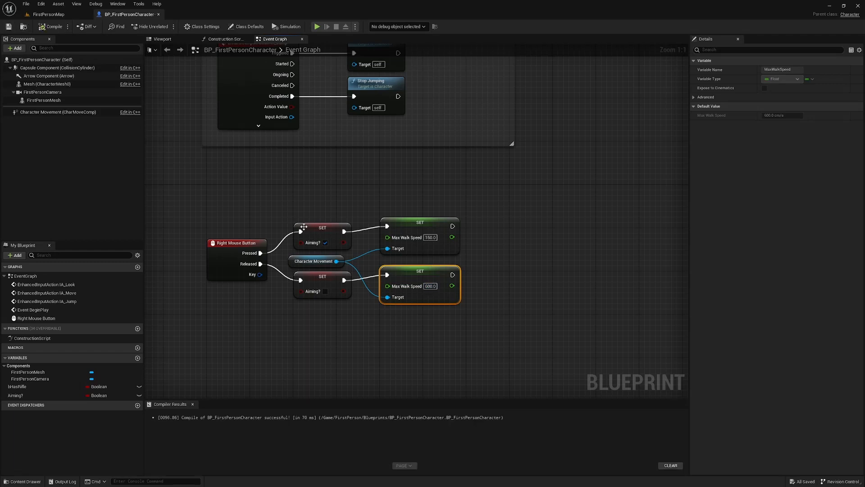
pyautogui.scroll(-3)
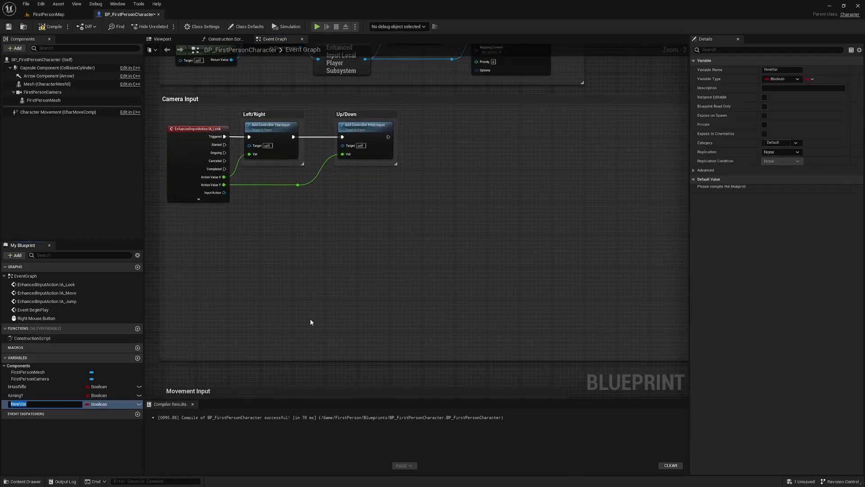
# Step: Create float variables Horizontal Look Sensitivity and Verticle Look Sensitivity
pyautogui.write('Horiztonal Look Sensitivity')
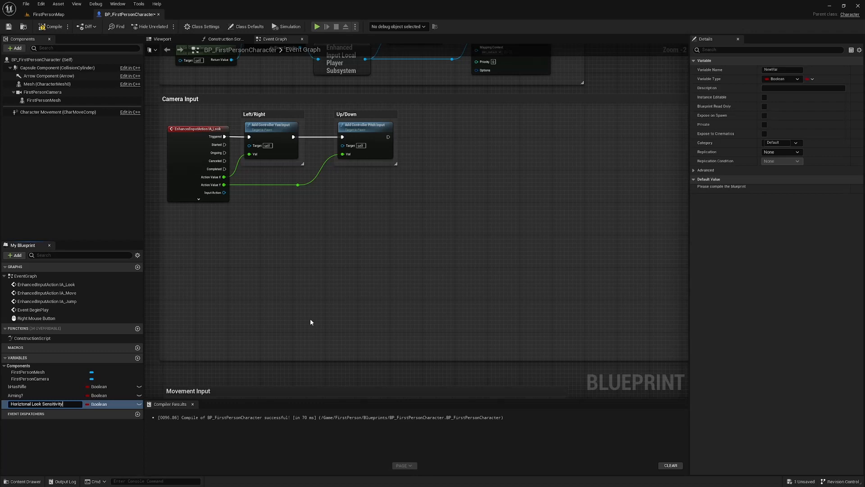
pyautogui.click(111, 403)
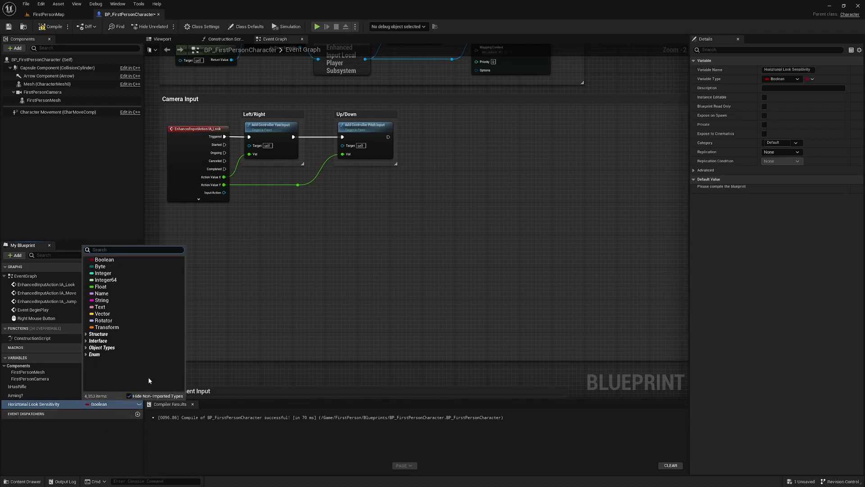
pyautogui.click(100, 287)
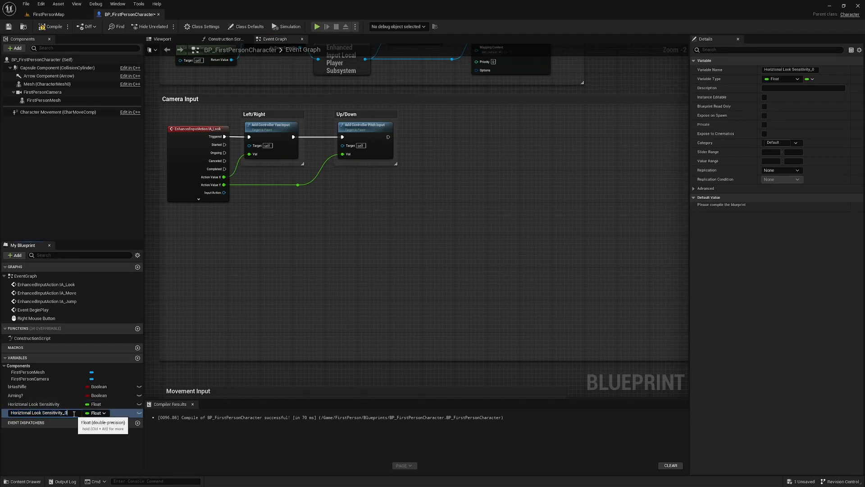
pyautogui.write('Horizontal Look Sensitivity')
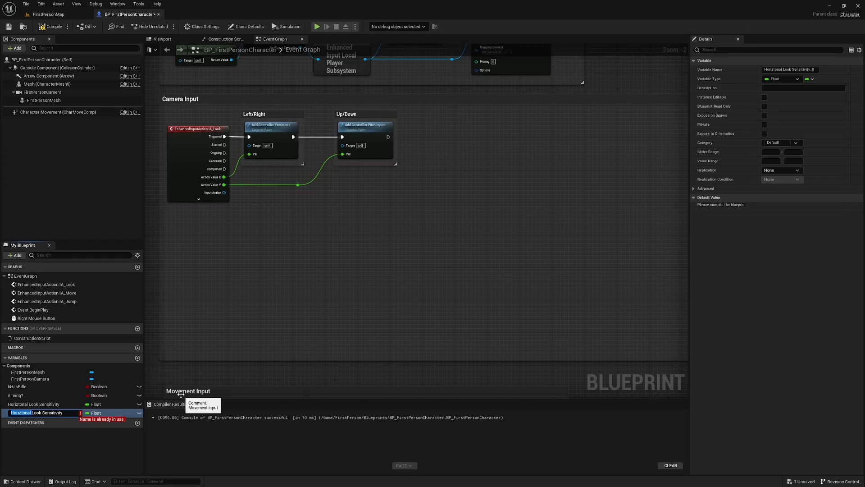
pyautogui.write('VerticleLook Sensitivity')
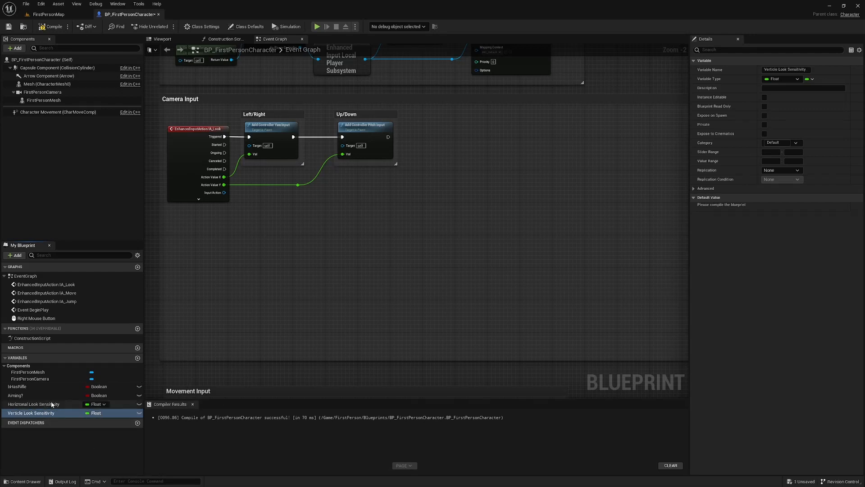
pyautogui.click(33, 403)
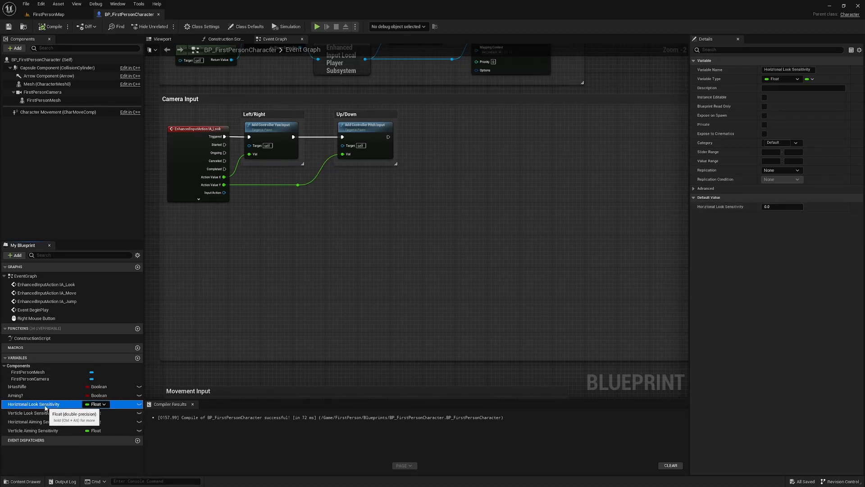
# Step: Fill in Verticle Look Sensitivity's default and set Horizontal Aiming Sensitivity's default to 0.2
pyautogui.click(781, 207)
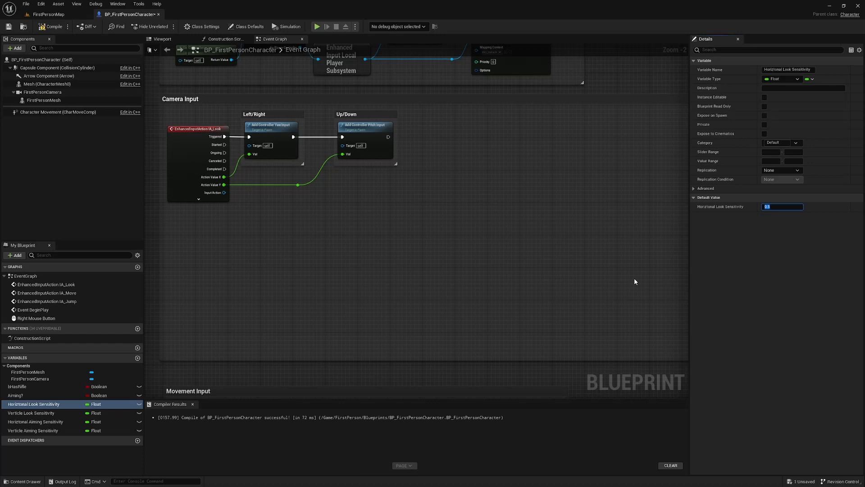
pyautogui.click(32, 413)
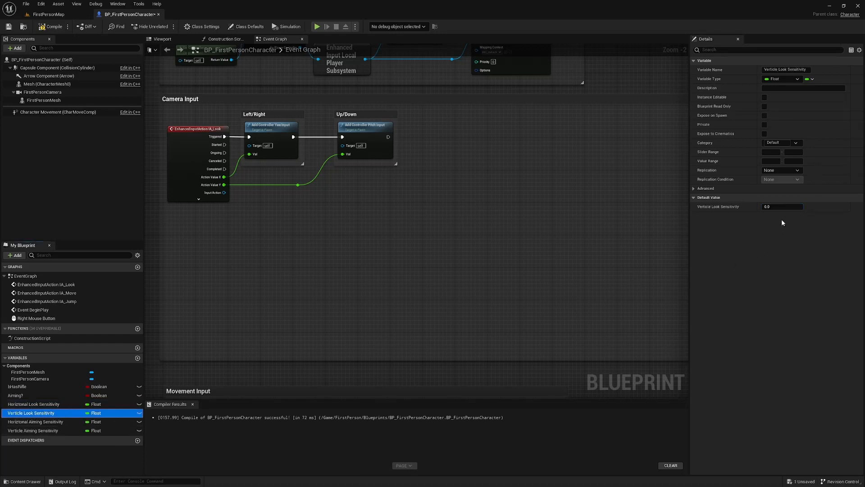
pyautogui.click(780, 207)
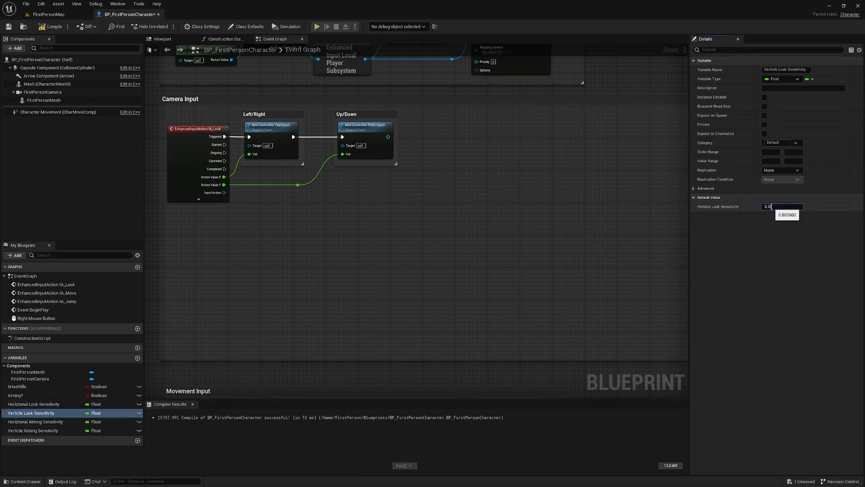
pyautogui.click(33, 420)
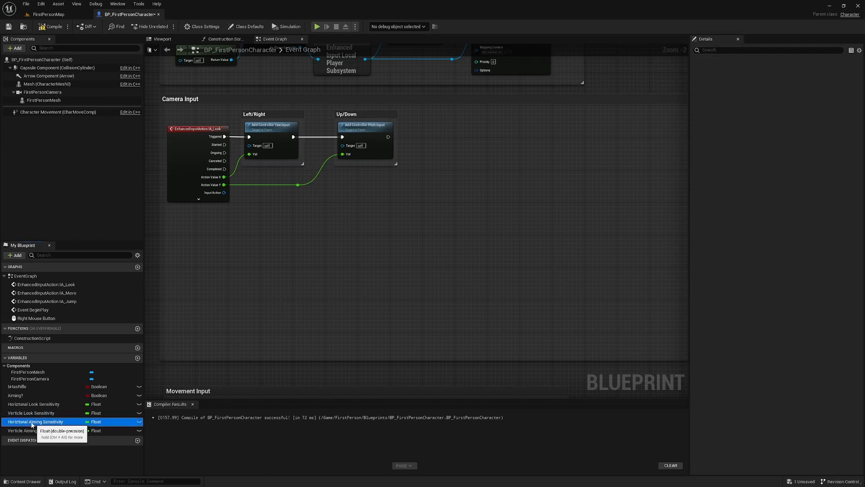
pyautogui.click(36, 421)
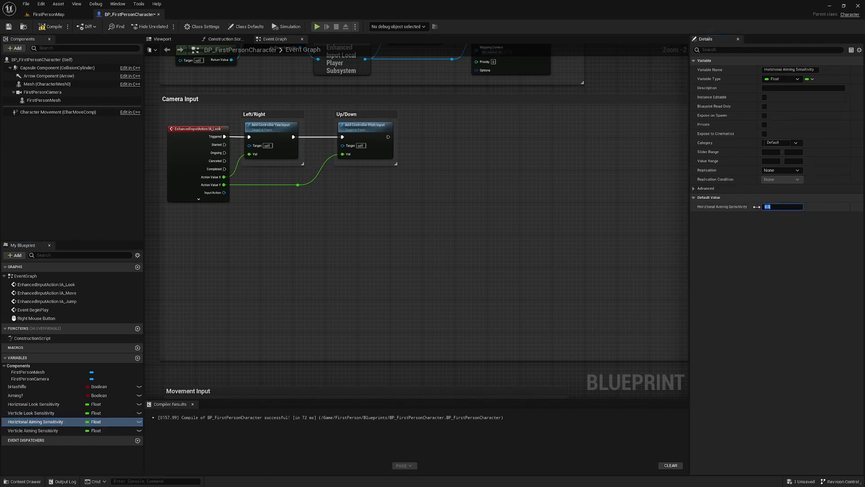
pyautogui.write('0.2')
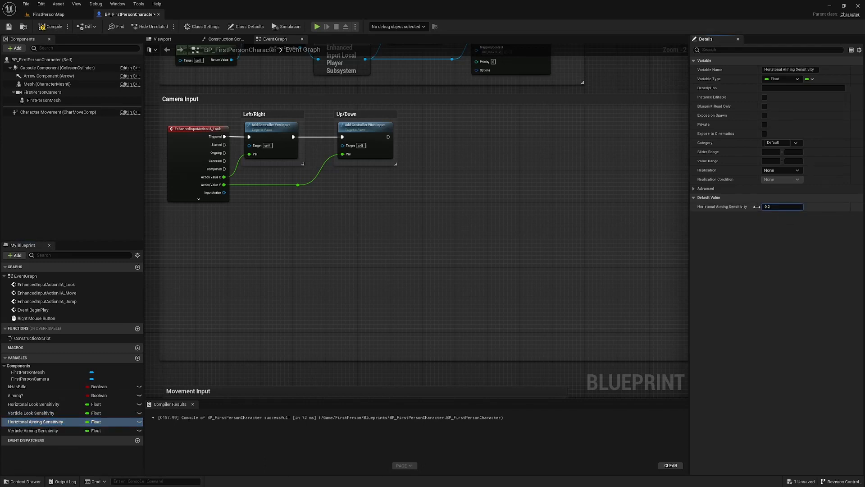
pyautogui.click(35, 430)
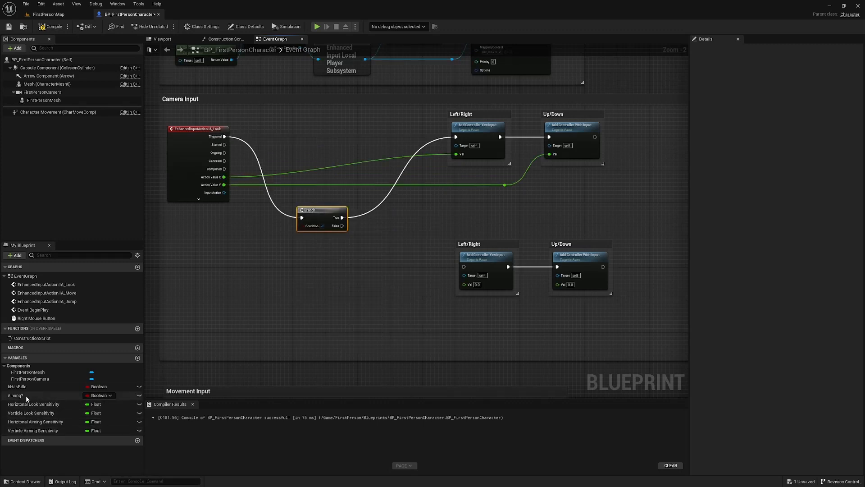
# Step: Connect the Aiming? getter to the Branch condition and wire False to the second yaw/pitch pair
pyautogui.click(17, 395)
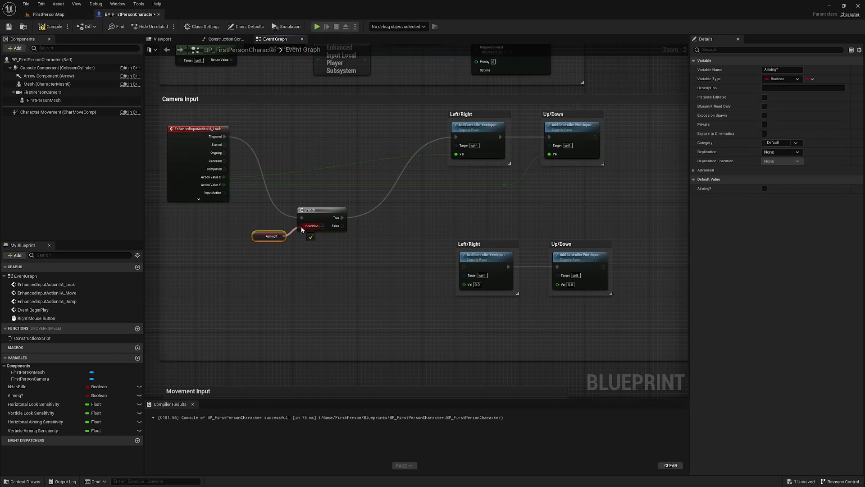
pyautogui.moveTo(341, 226); pyautogui.dragTo(462, 266)
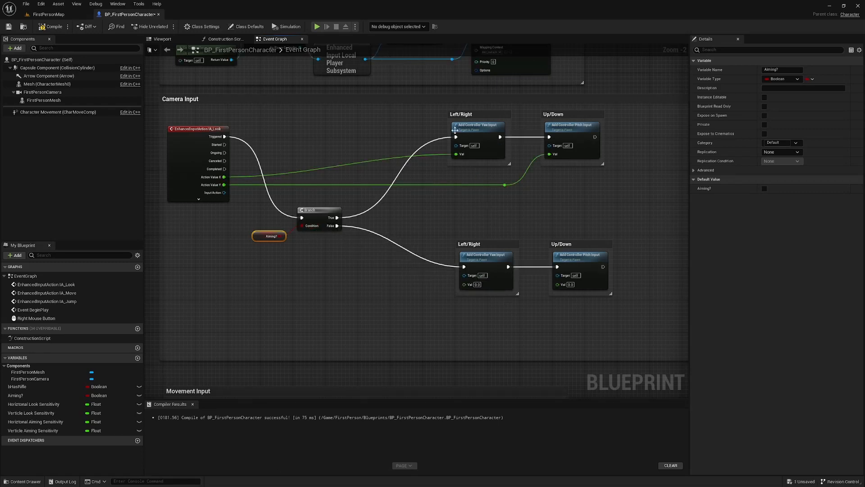
pyautogui.moveTo(480, 234); pyautogui.dragTo(645, 331)
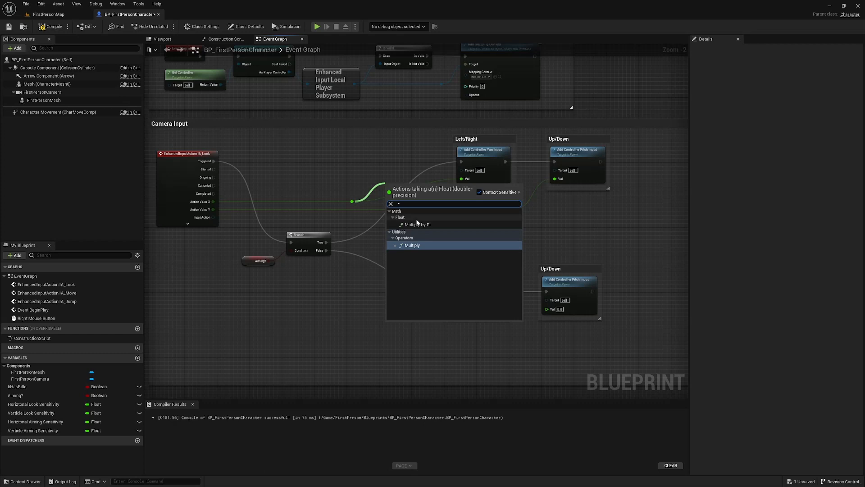
# Step: Multiply look X by Horizontal Aiming Sensitivity and look Y by Verticle Aiming Sensitivity
pyautogui.click(412, 245)
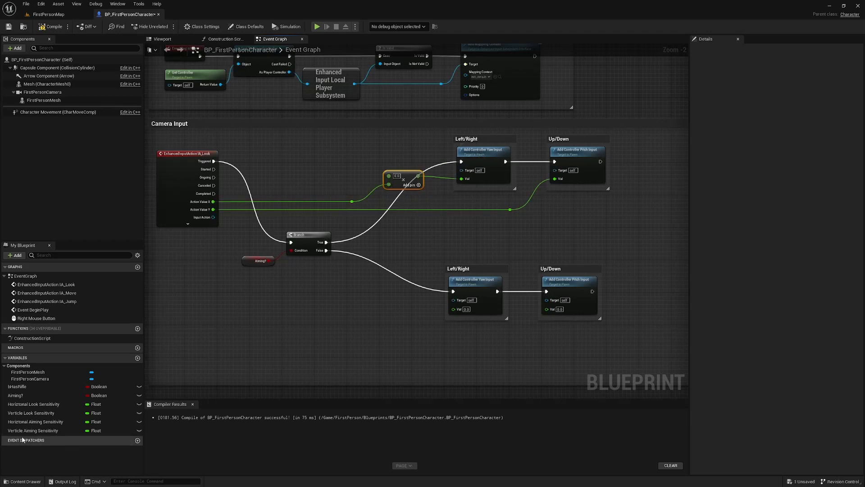
pyautogui.click(35, 422)
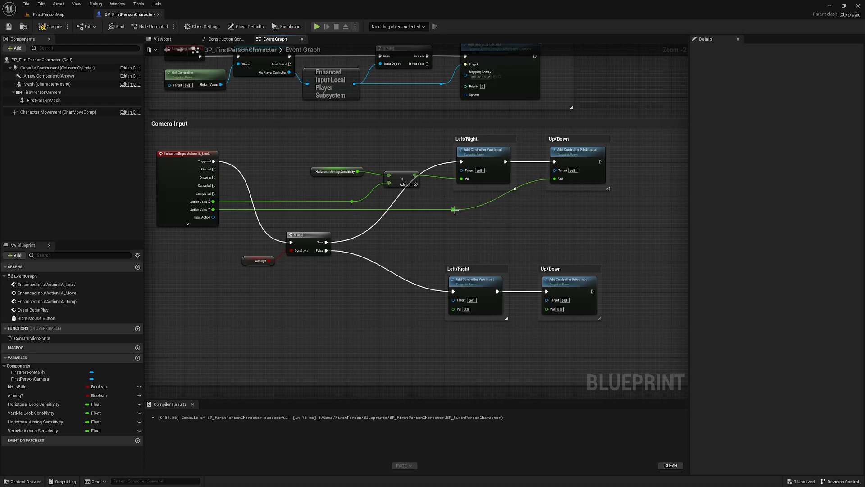
pyautogui.moveTo(454, 209); pyautogui.dragTo(498, 216)
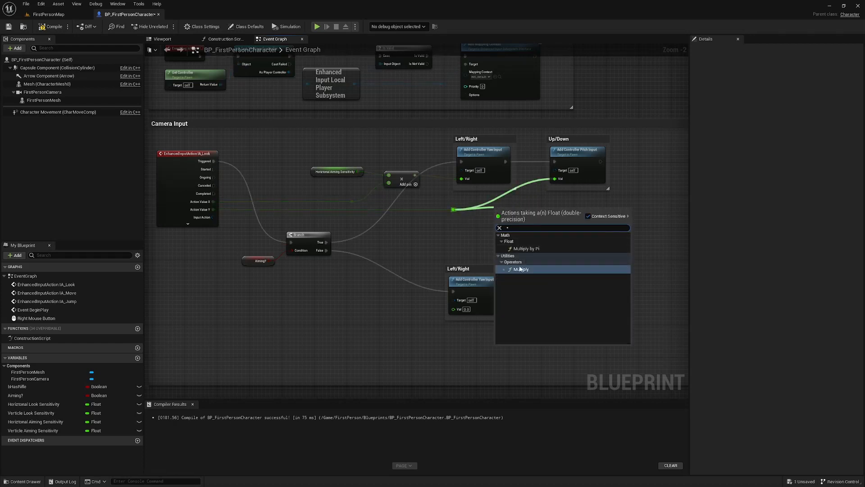
pyautogui.click(521, 270)
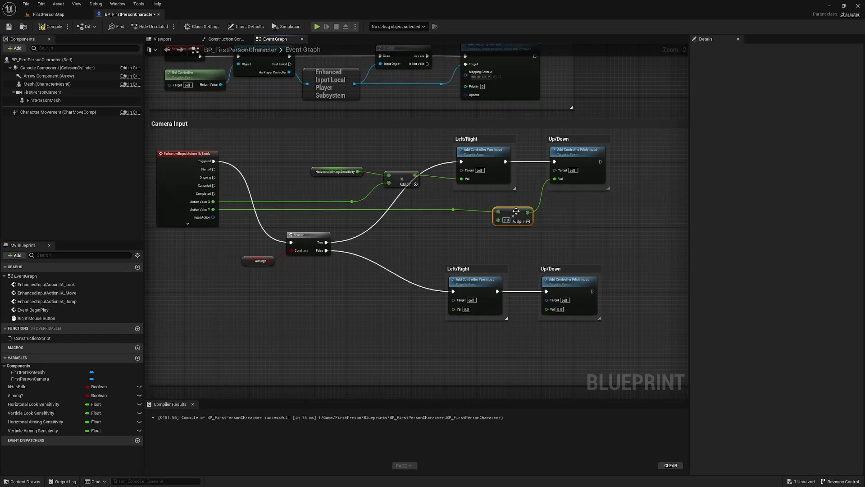
pyautogui.click(33, 430)
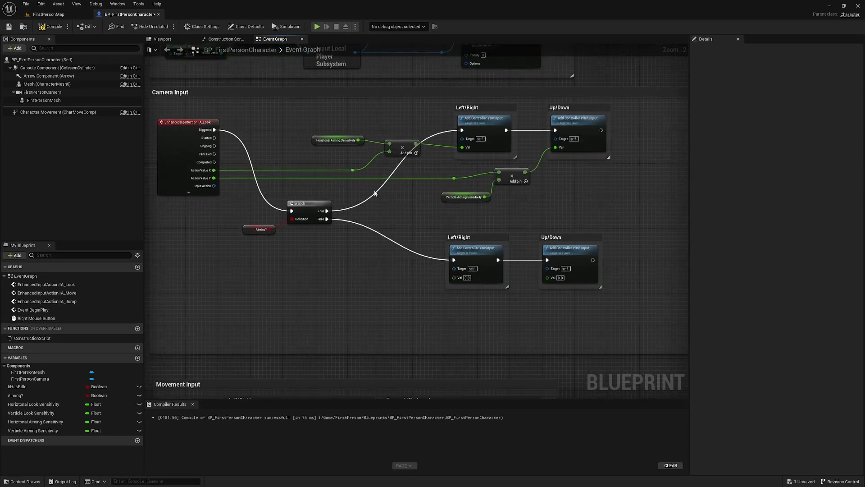
# Step: Scale non-aiming yaw and pitch by Horizontal and Verticle Look Sensitivity, then compile and play-test
pyautogui.moveTo(351, 170); pyautogui.dragTo(383, 265)
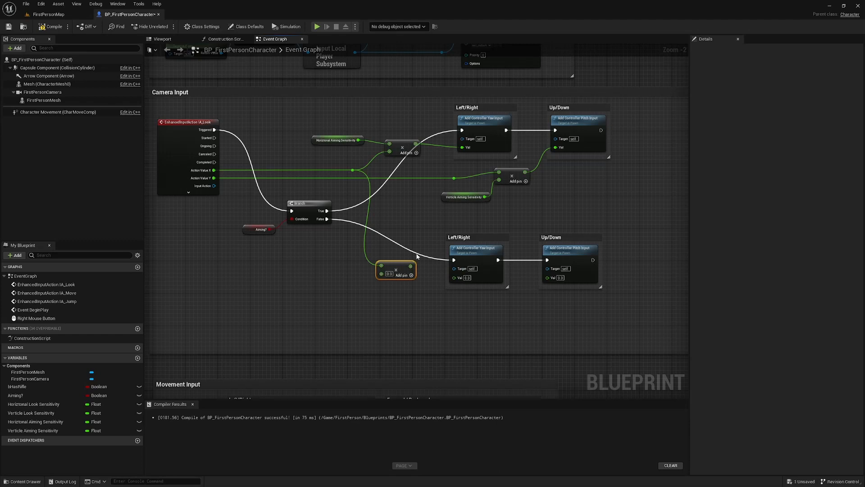
pyautogui.moveTo(254, 349)
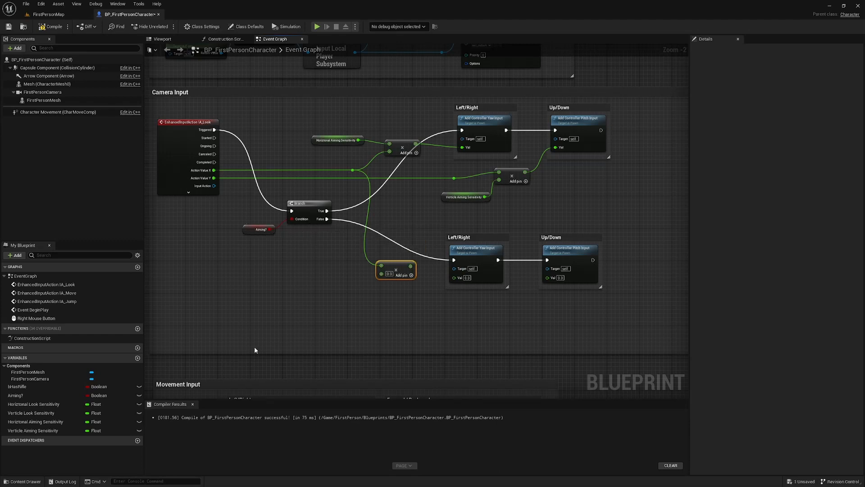
pyautogui.click(352, 281)
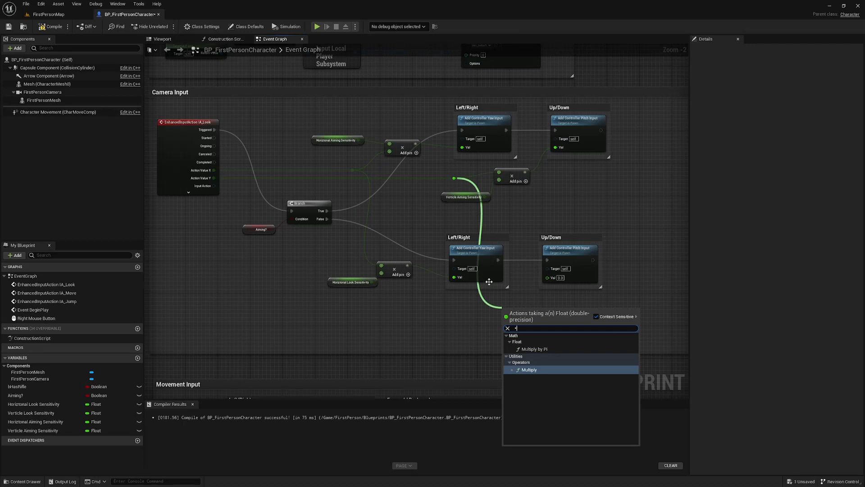
pyautogui.click(528, 369)
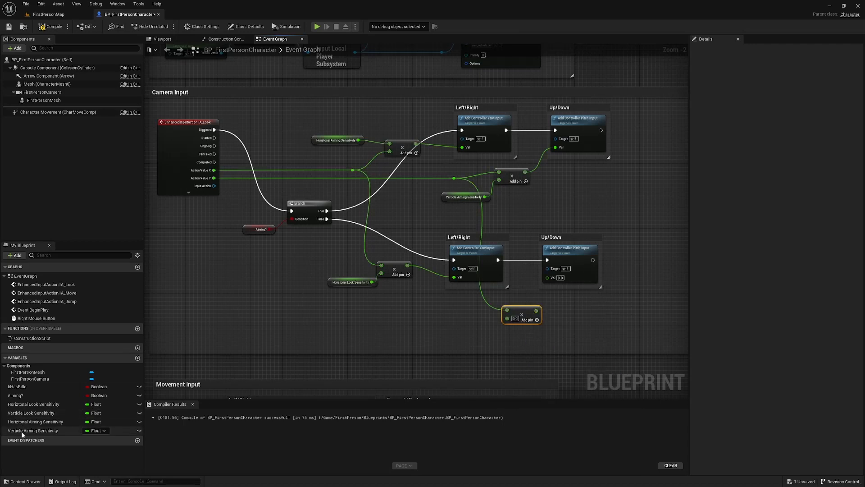
pyautogui.moveTo(94, 430)
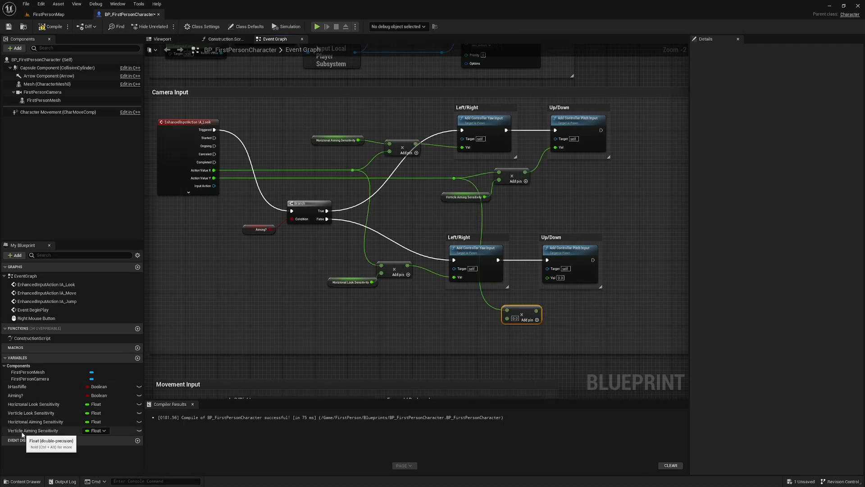
pyautogui.click(32, 413)
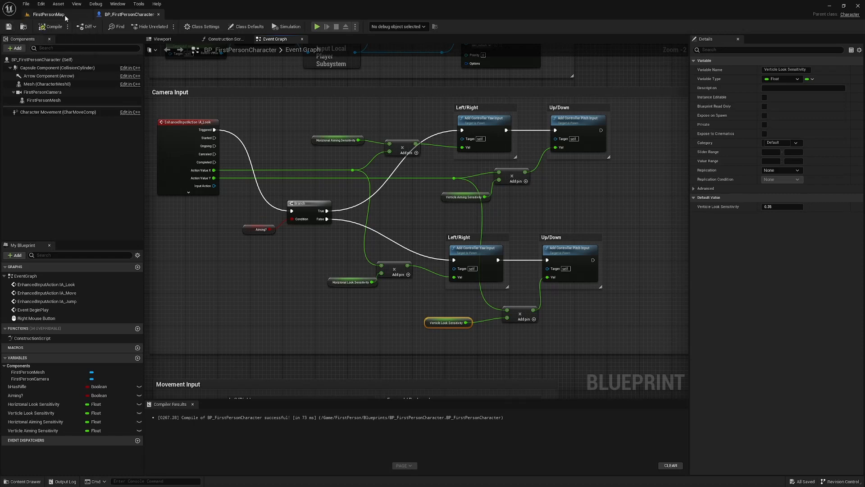
pyautogui.click(317, 27)
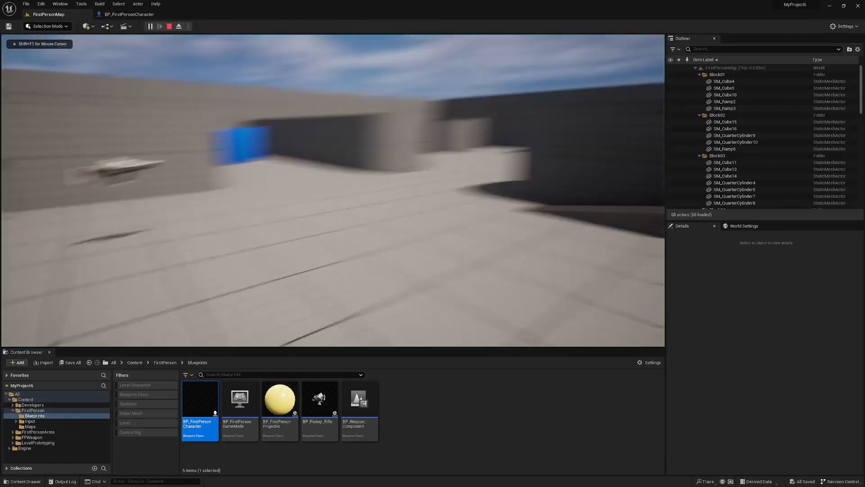